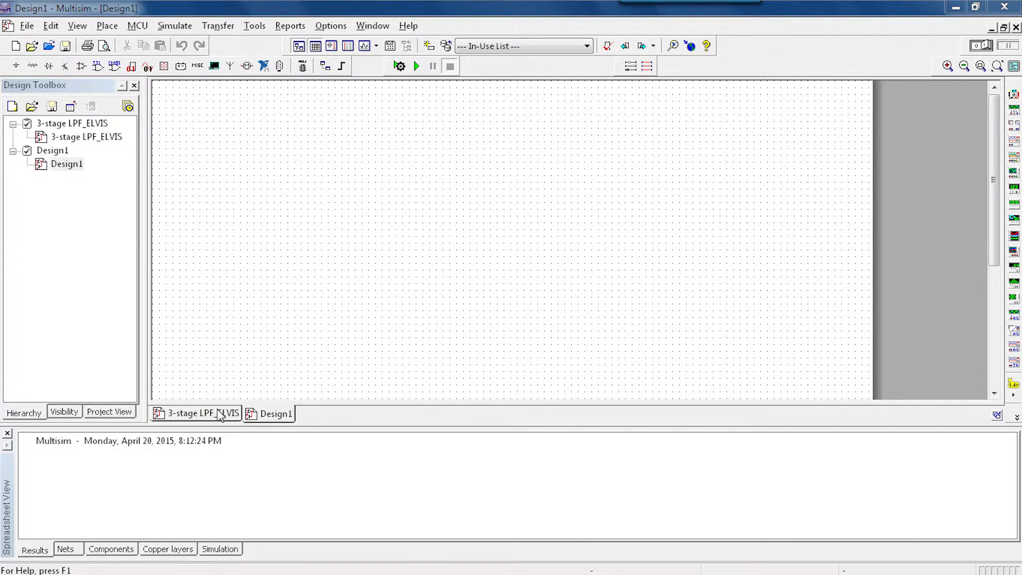
Switch the workspace to the 3-stage LPF_ELVIS design showing its three op-amp filter stages
click(195, 414)
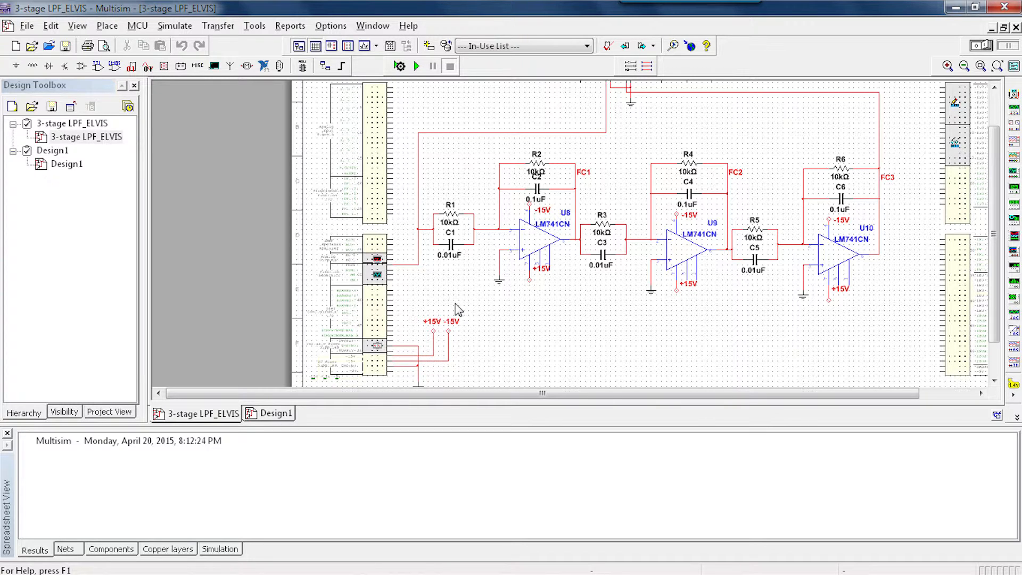
mouse_move(425, 280)
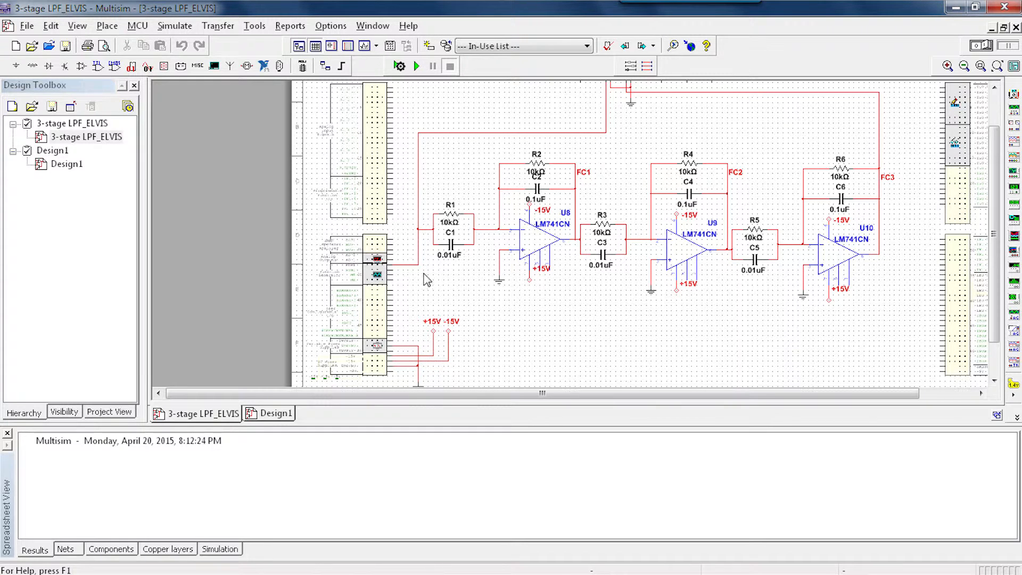
mouse_move(397, 265)
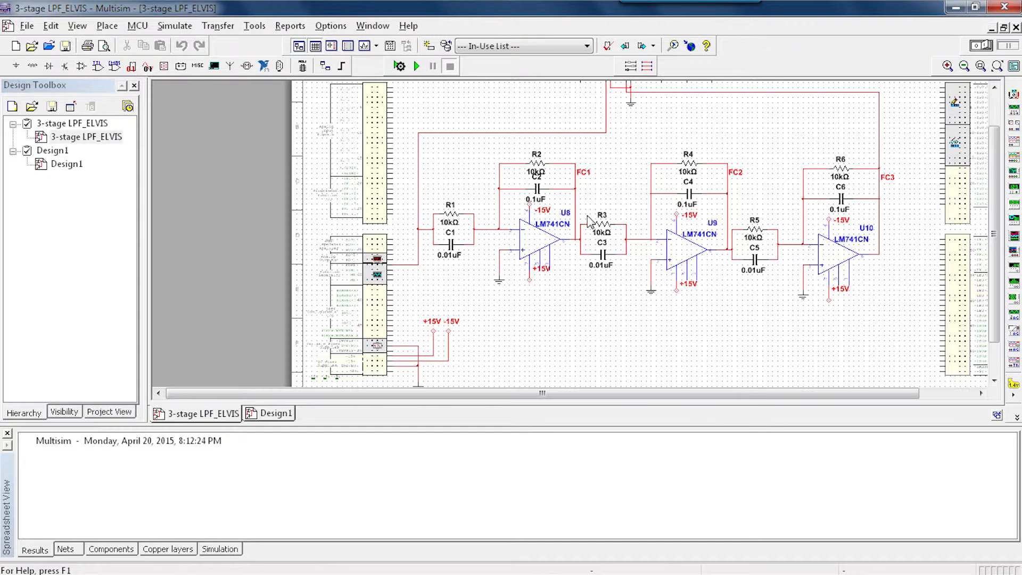
mouse_move(801, 170)
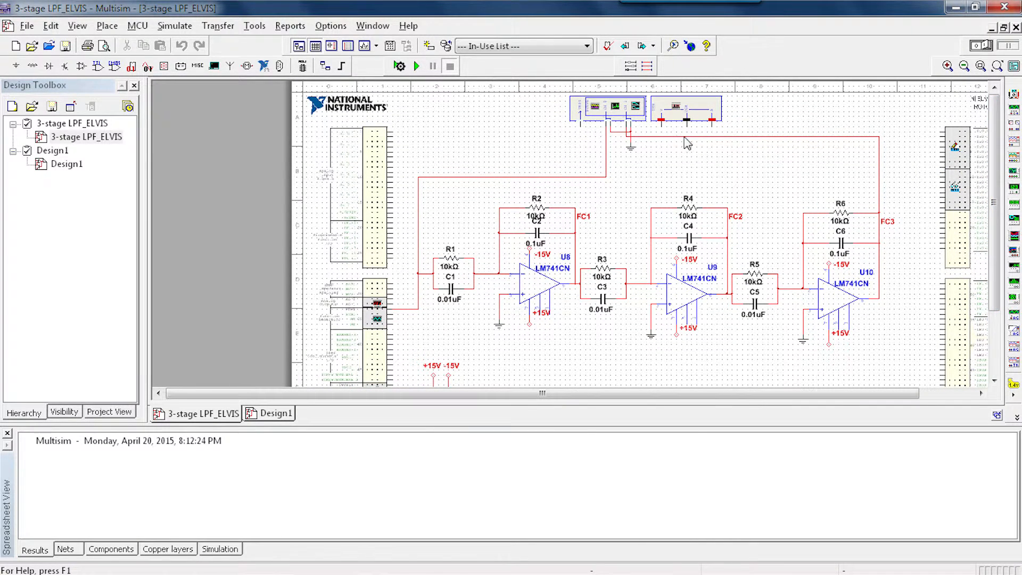
mouse_move(416, 66)
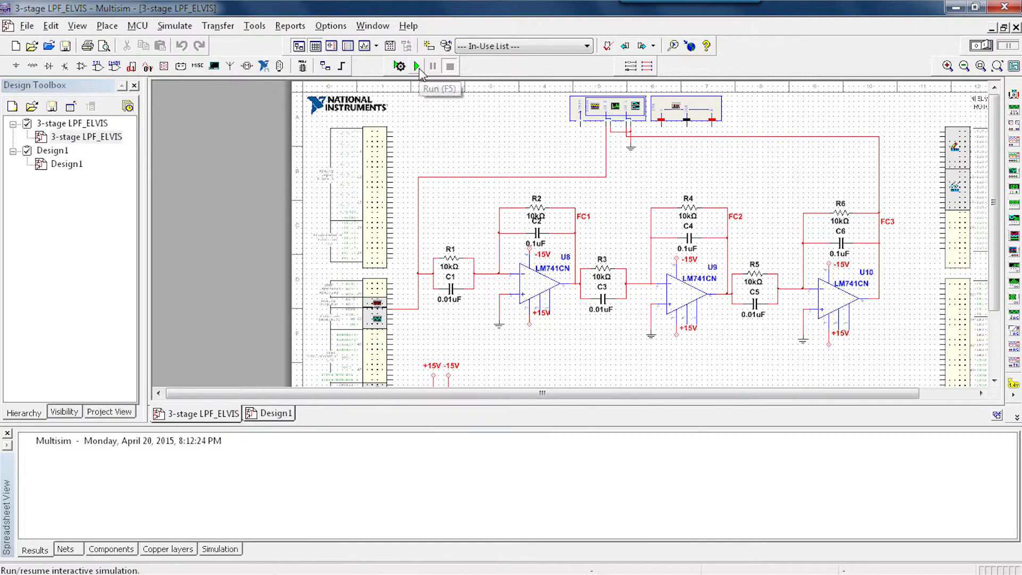
Simulate the filter to capture simulated gain and phase curves, then stop the simulation
click(416, 66)
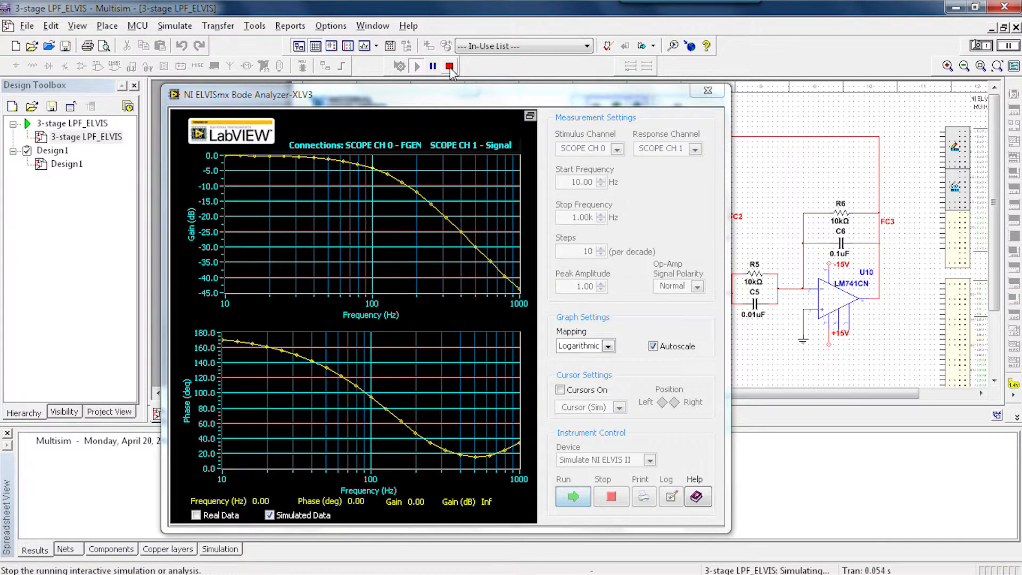
click(449, 66)
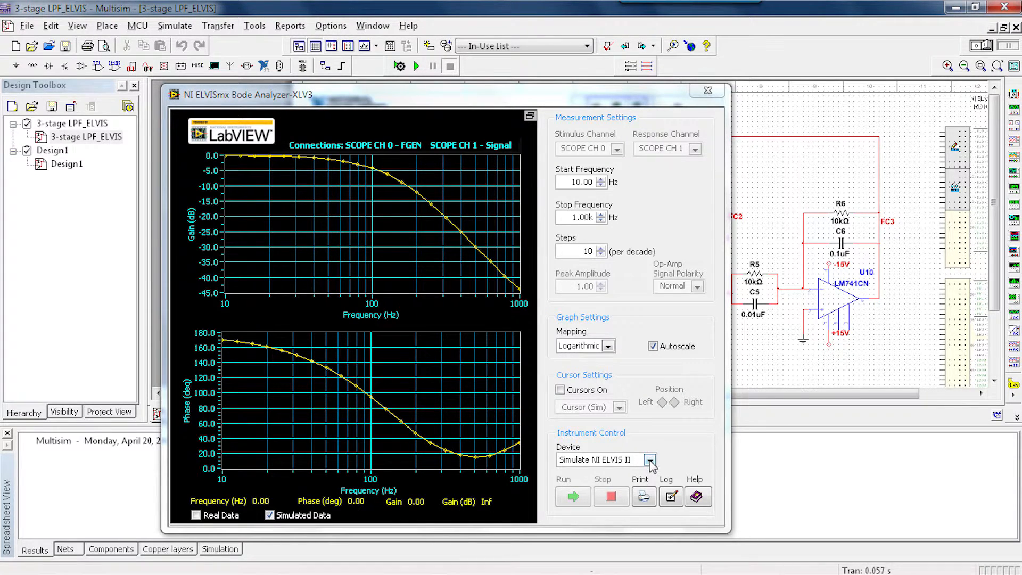
Point the Bode Analyzer at Dev1 (NI ELVIS II+) with stimulus AI 0 and response AI 1
click(650, 460)
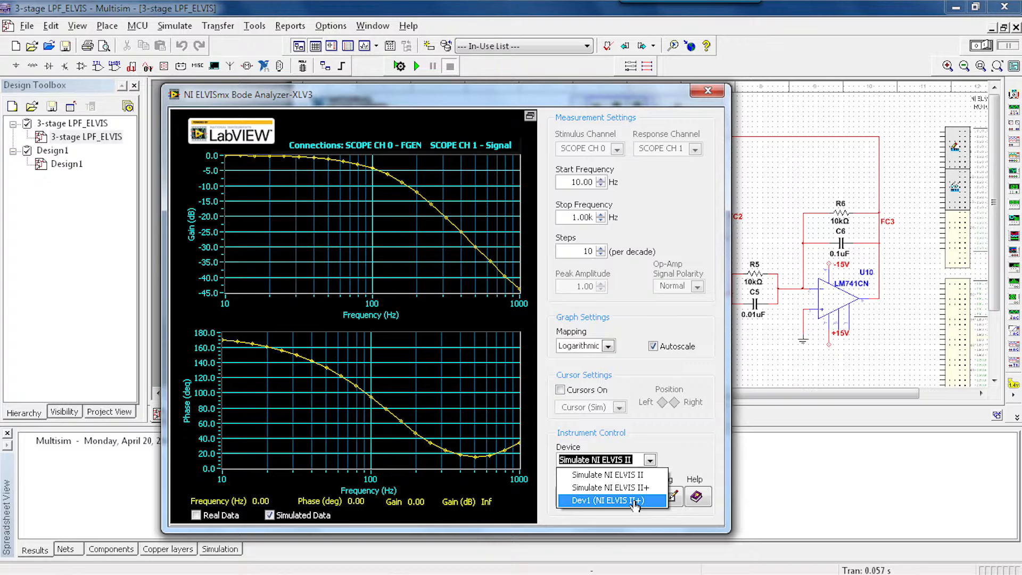
click(611, 501)
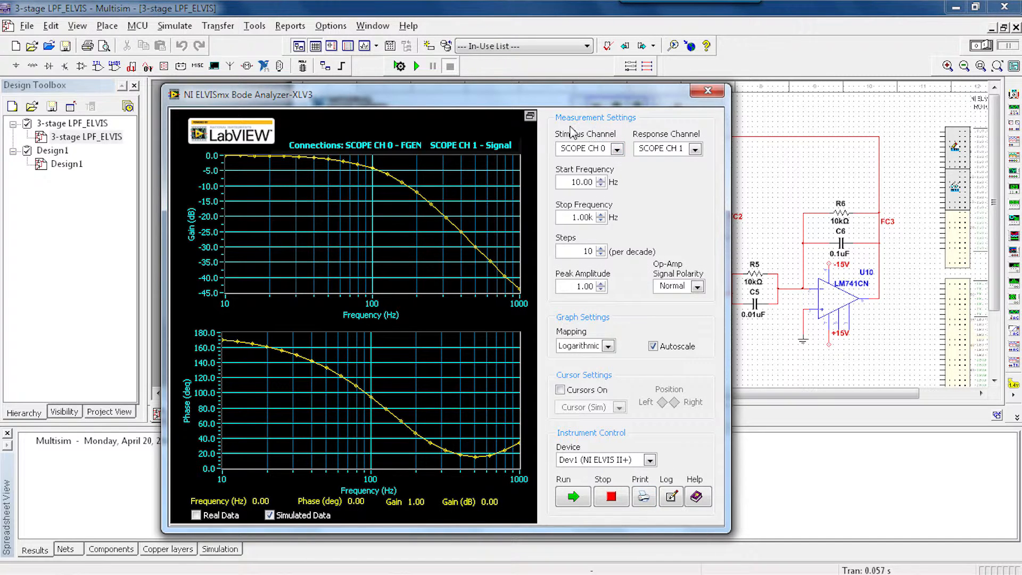
mouse_move(615, 175)
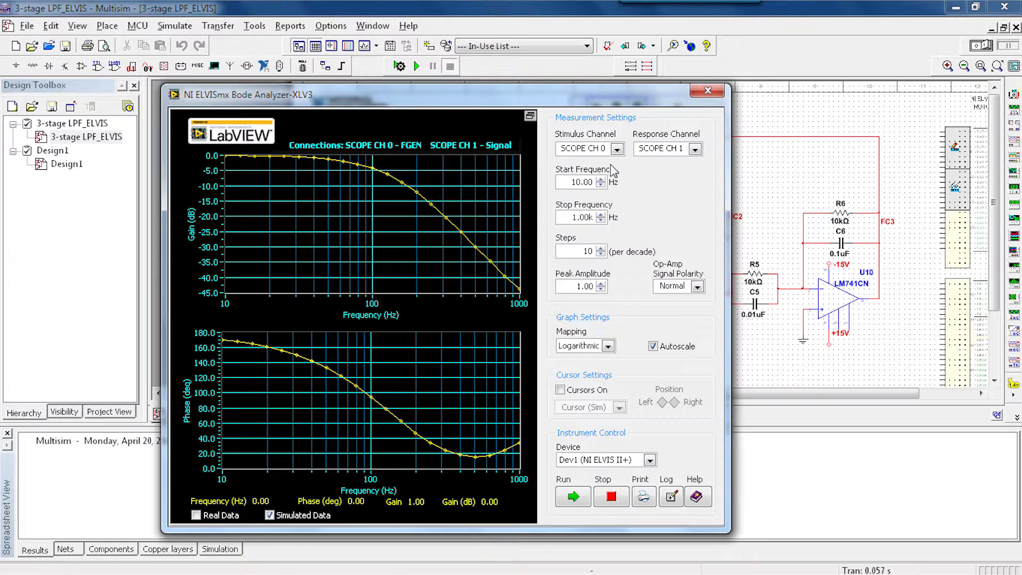
mouse_move(620, 170)
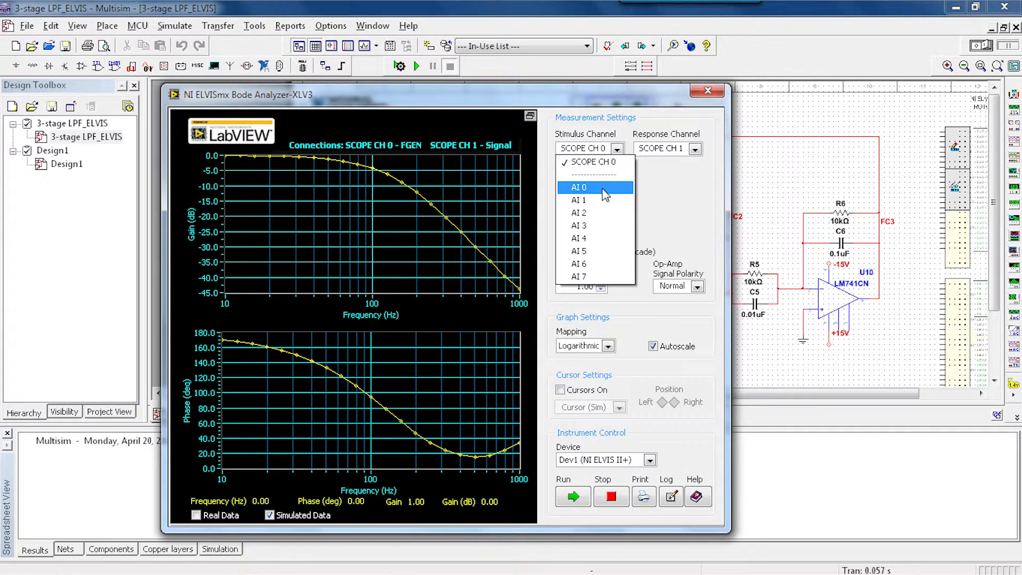
click(579, 187)
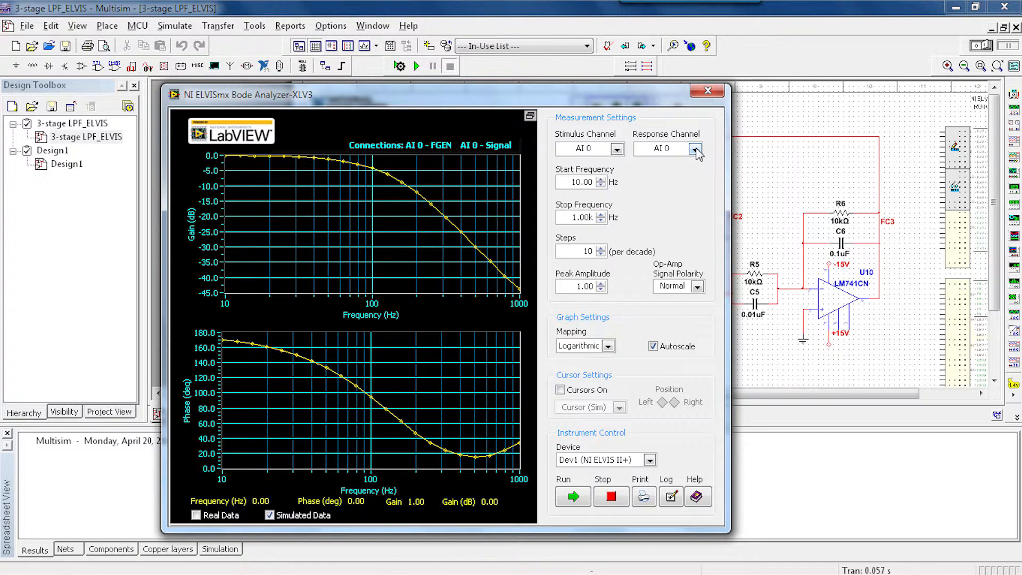
click(695, 149)
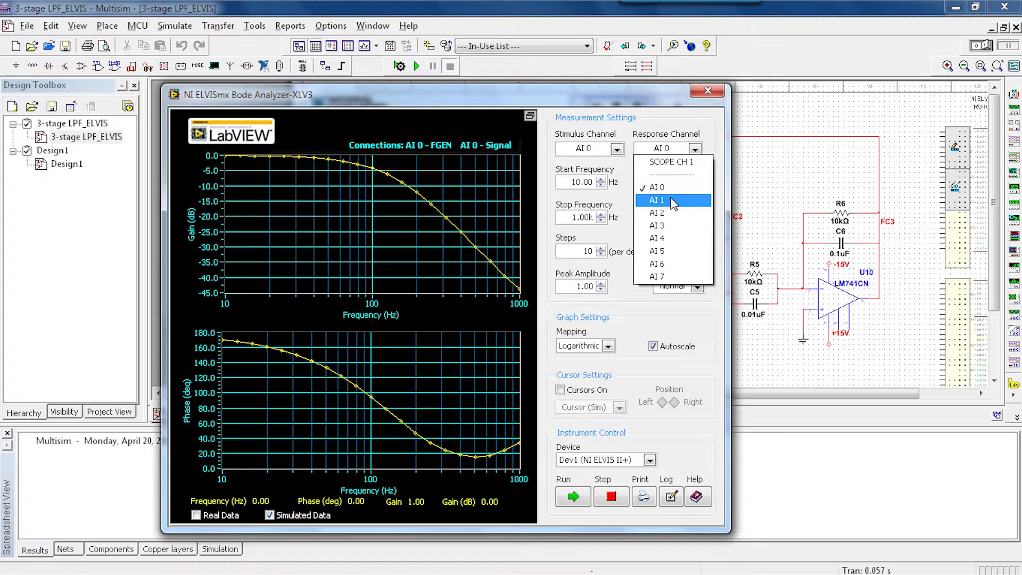
click(656, 200)
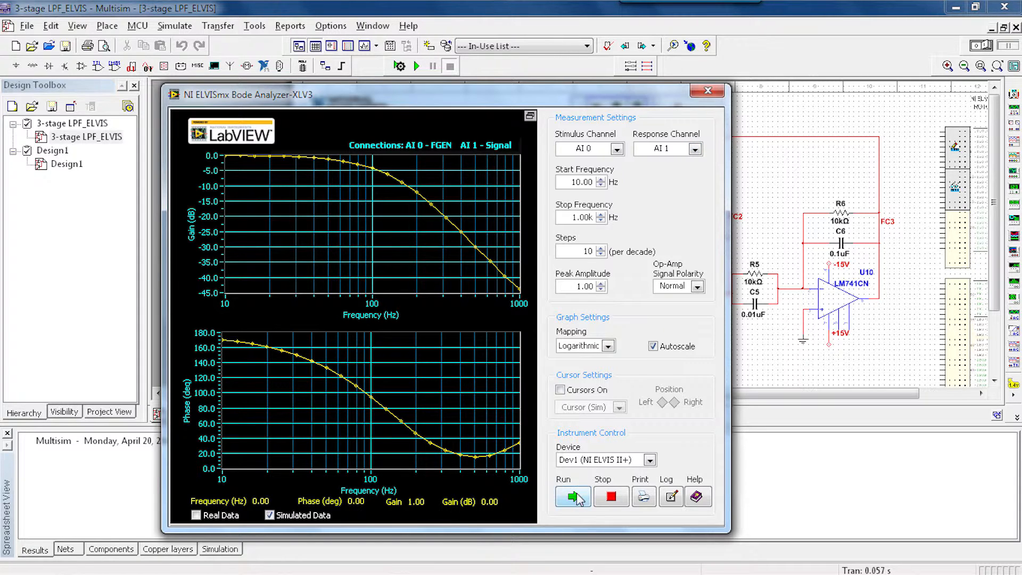
mouse_move(585, 514)
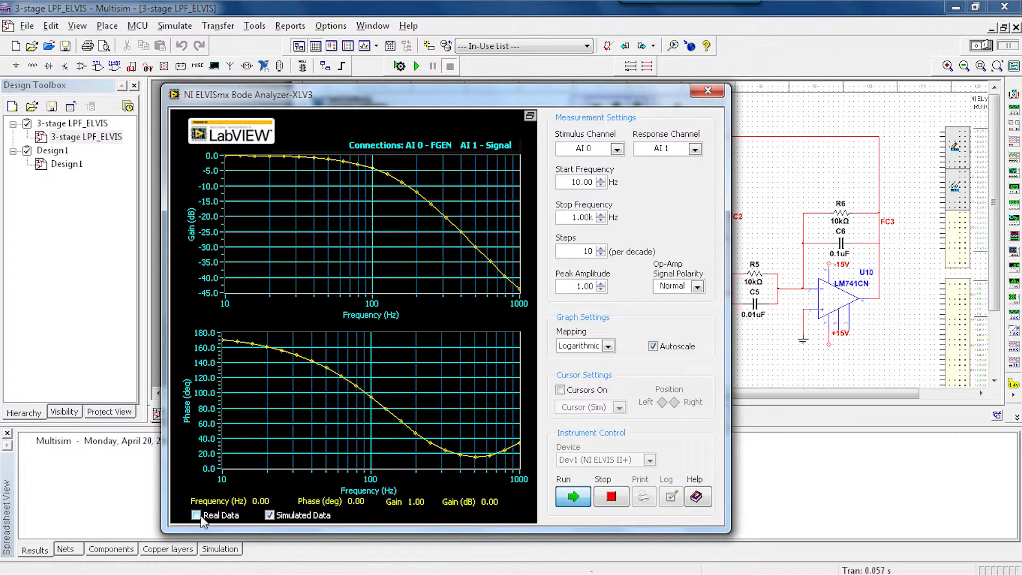
Enable Real Data to overlay measured AI 1 gain and phase curves, −43.88 dB at 1 kHz
click(193, 515)
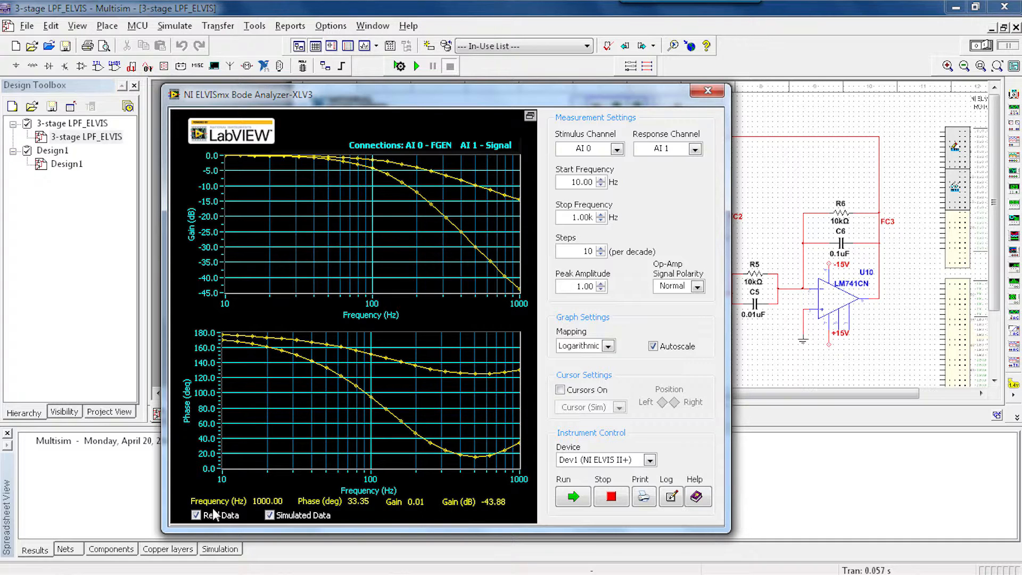
mouse_move(220, 499)
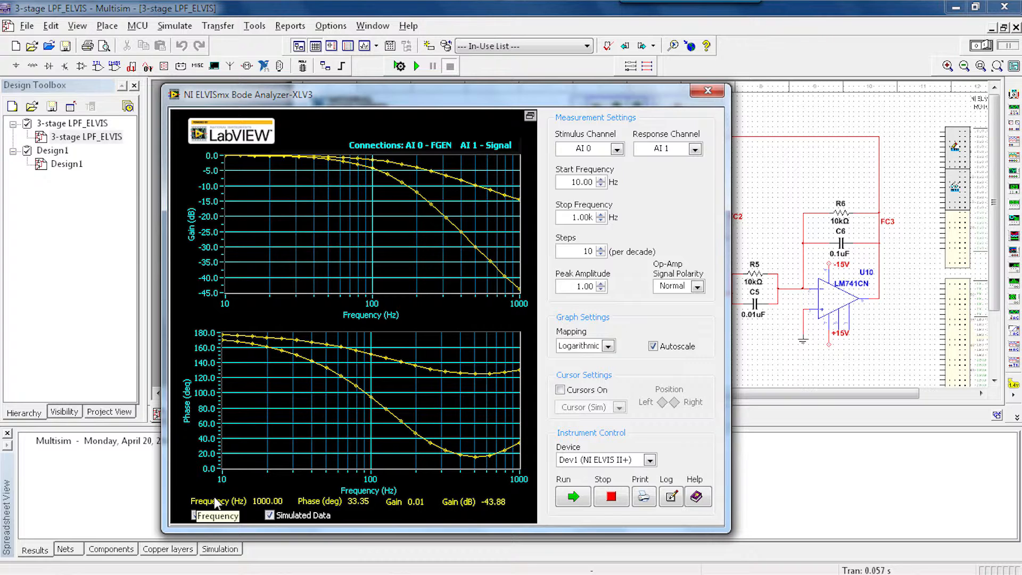
mouse_move(222, 502)
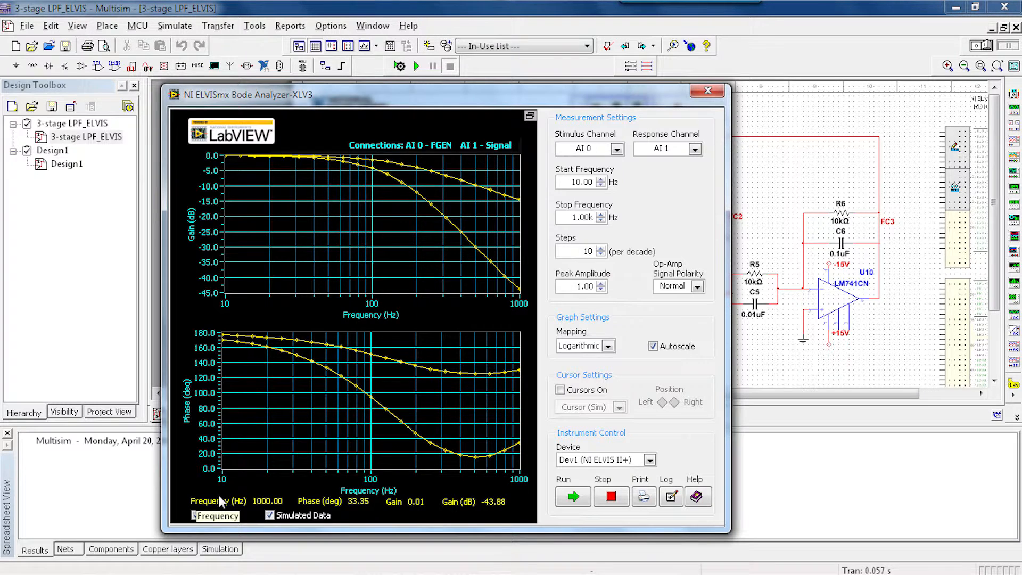
click(219, 516)
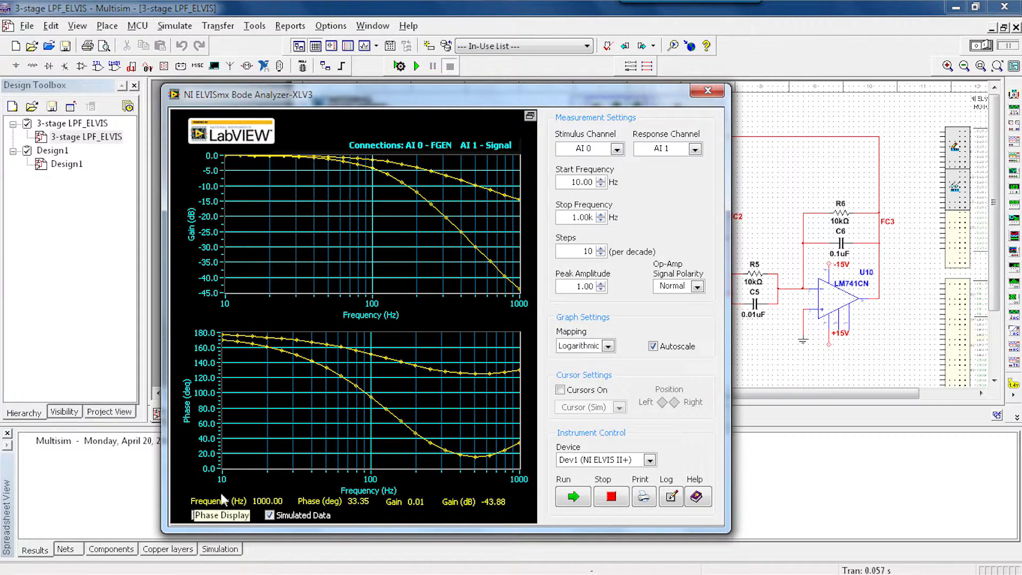
Sweep the AI 2 response to overlay its measured curves, then switch the response channel to AI 3
click(697, 149)
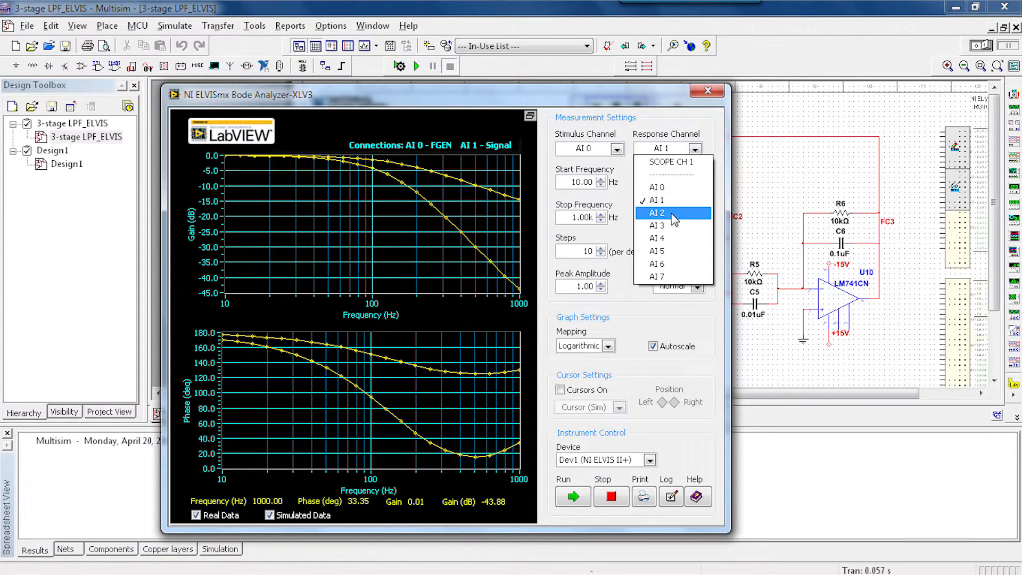
click(656, 213)
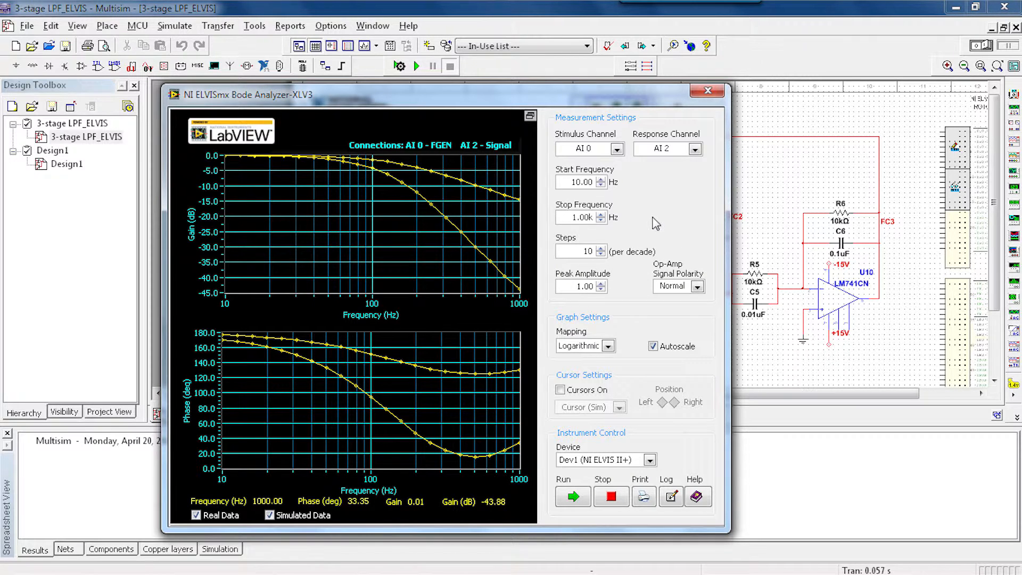
mouse_move(417, 287)
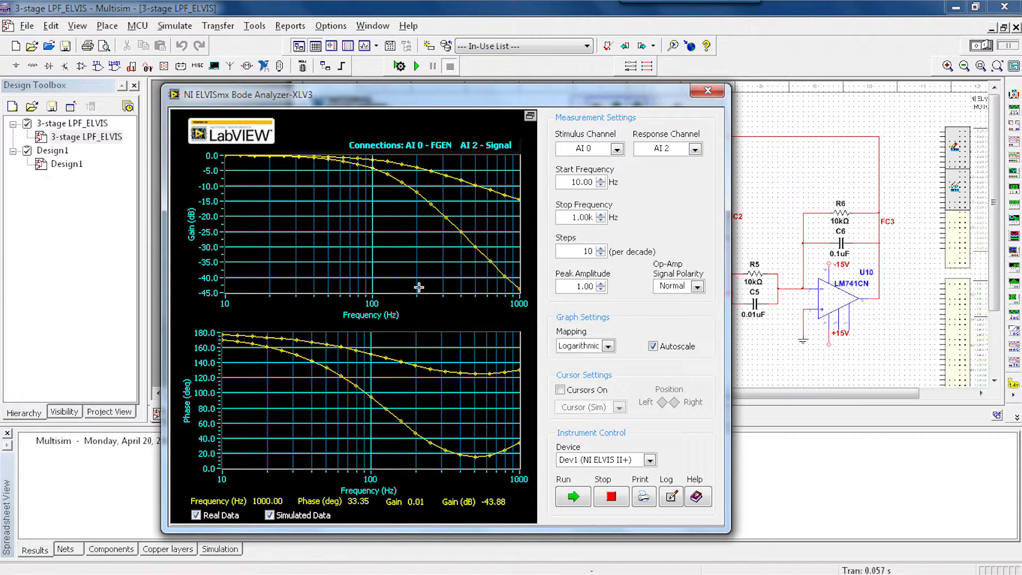
click(572, 496)
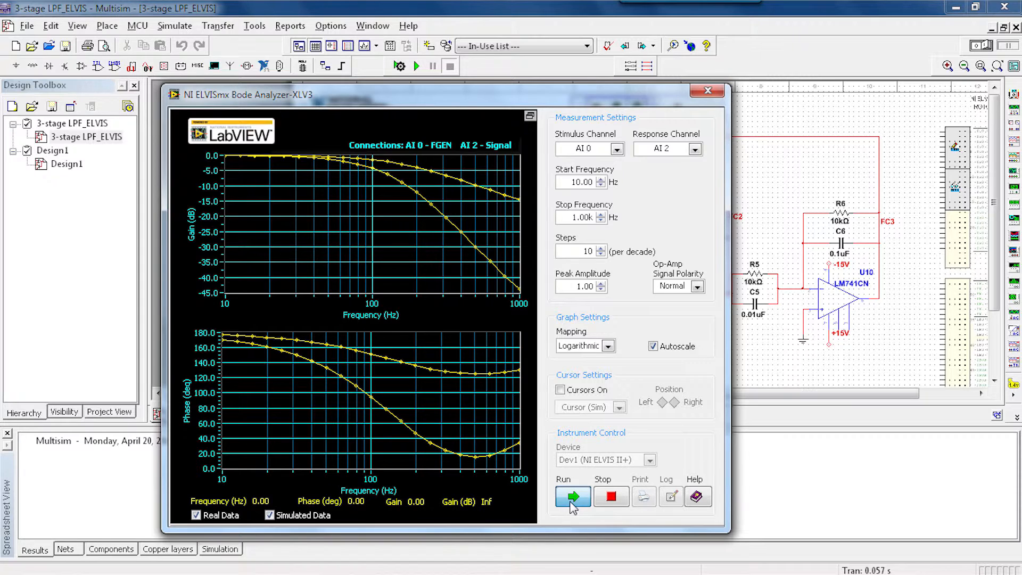
click(572, 496)
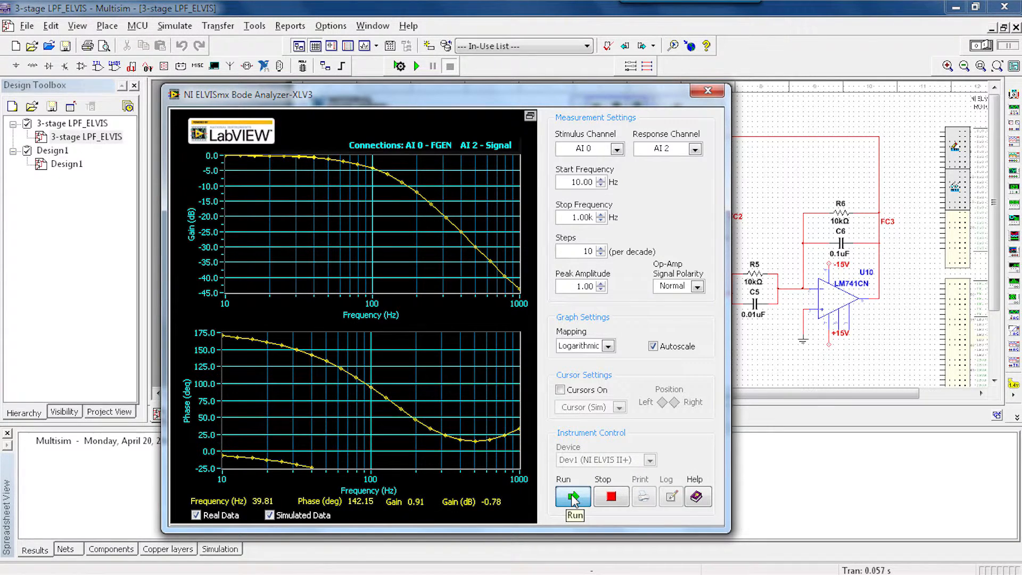
click(572, 496)
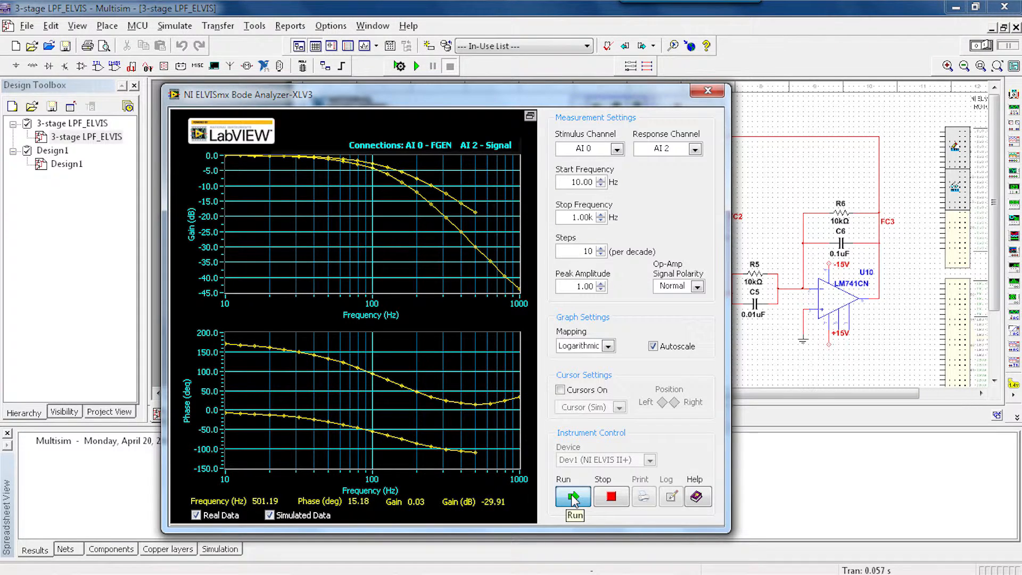
click(573, 497)
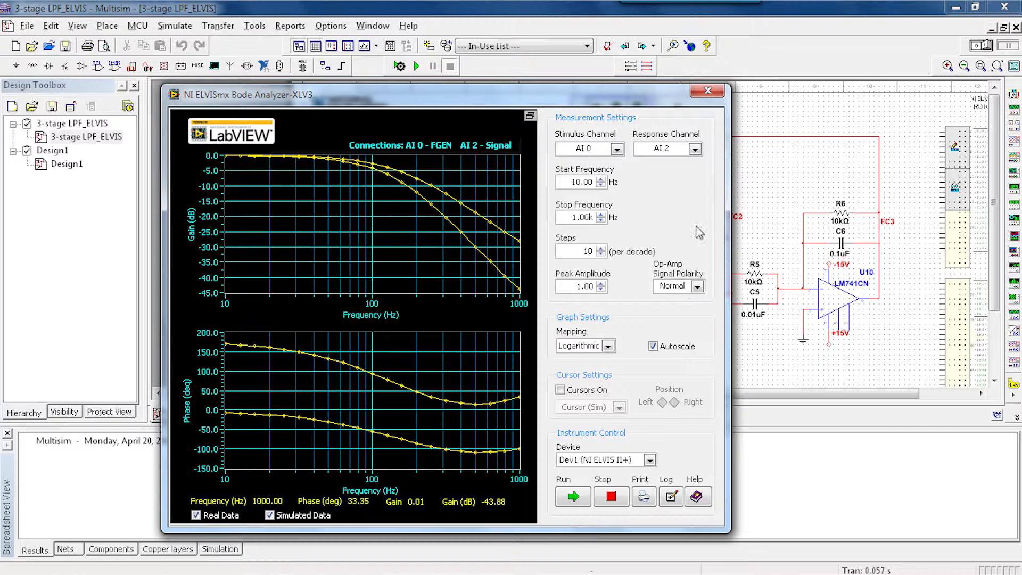
click(694, 149)
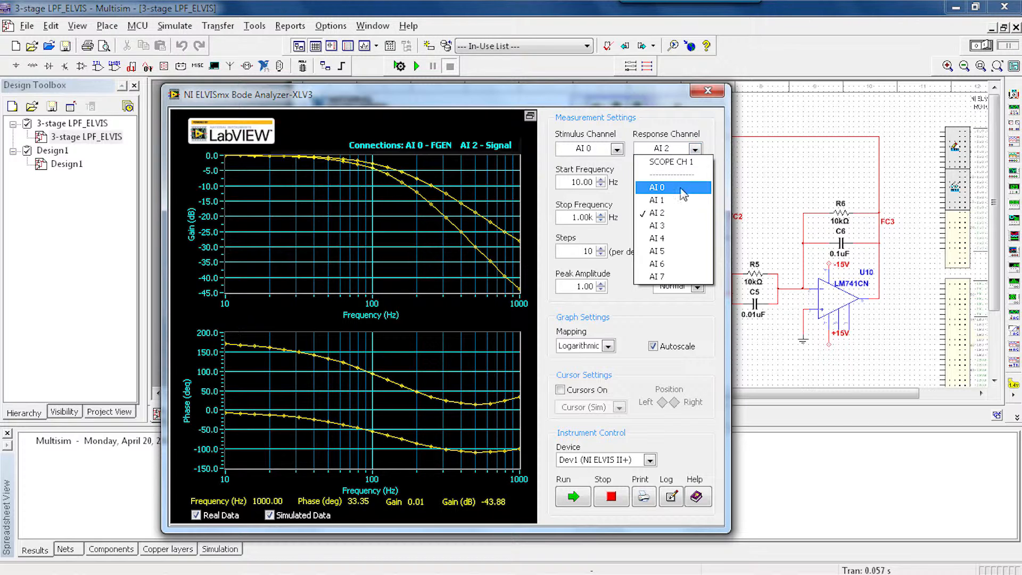
click(656, 225)
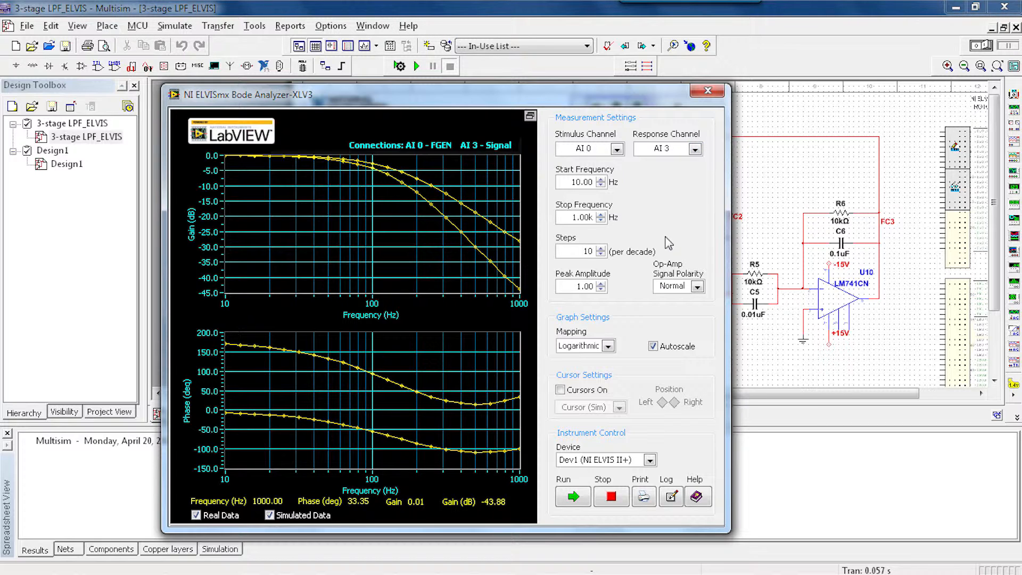